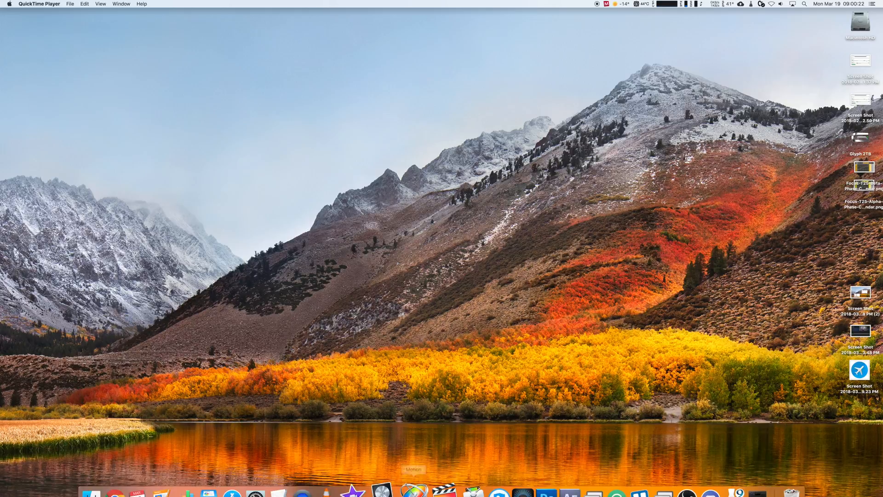
Step: Show the Keyboard shortcut settings listing the Screen Shots commands
left_click(278, 477)
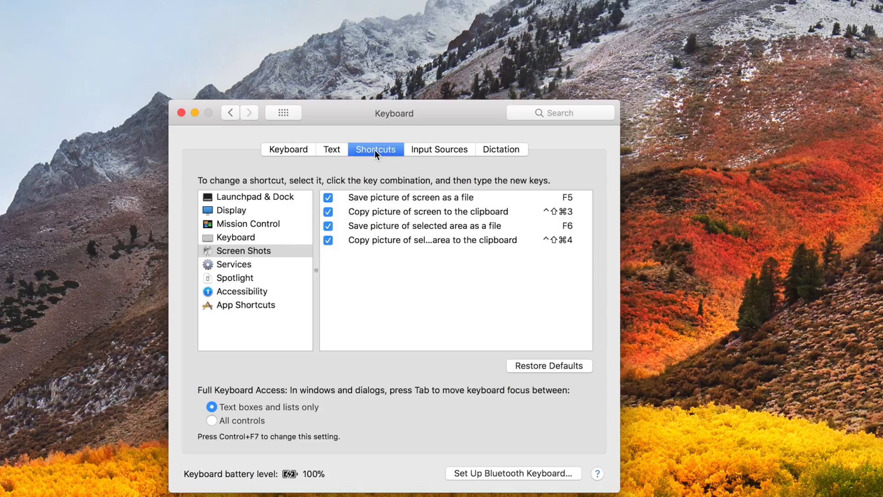
mouse_move(245, 299)
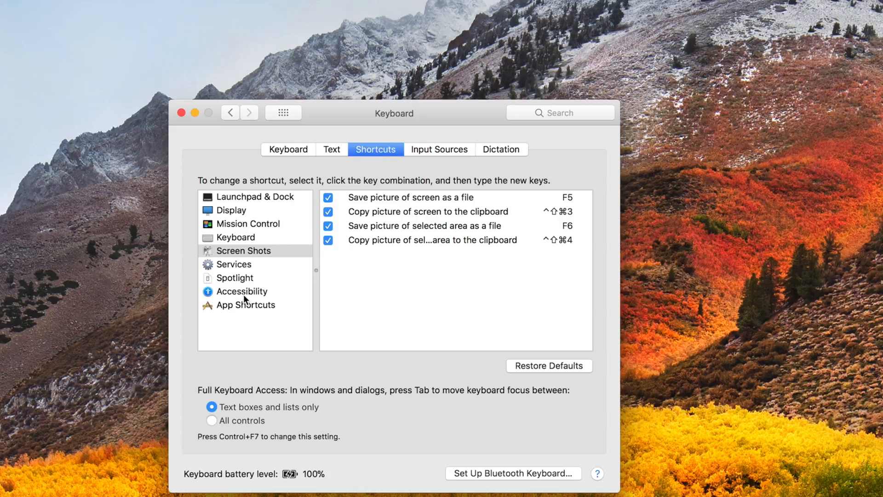
Step: Show Accessibility shortcuts and toggle Invert colors off then back on, keeping Control-Option-Command-8
left_click(243, 292)
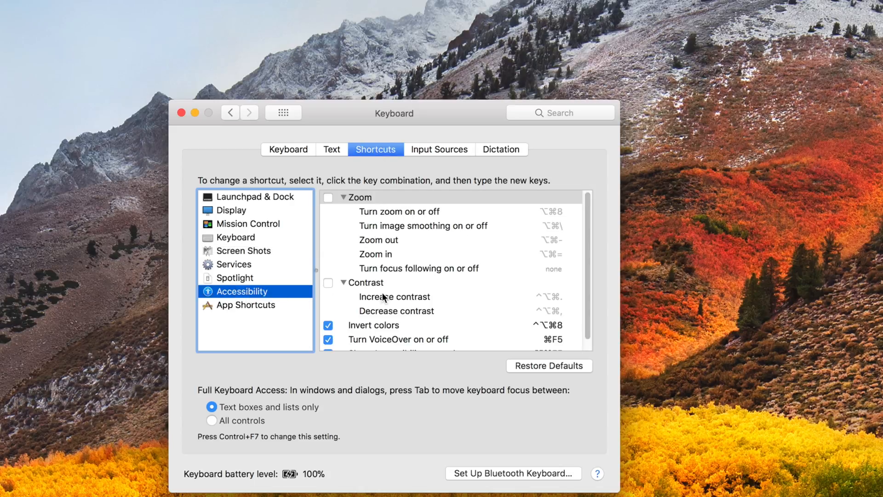
left_click(328, 325)
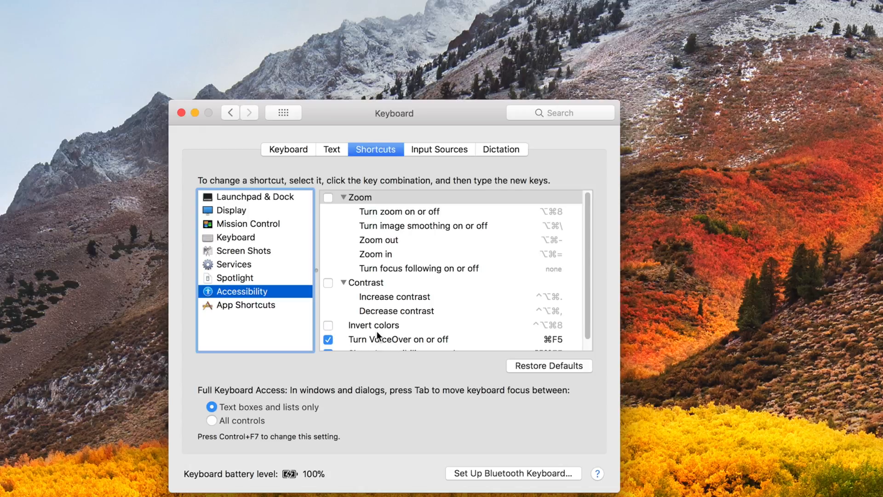
left_click(328, 325)
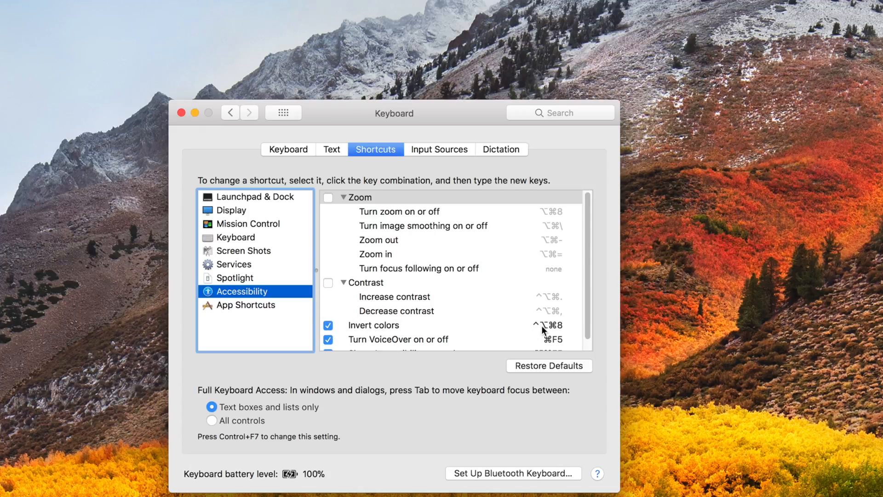
mouse_move(548, 325)
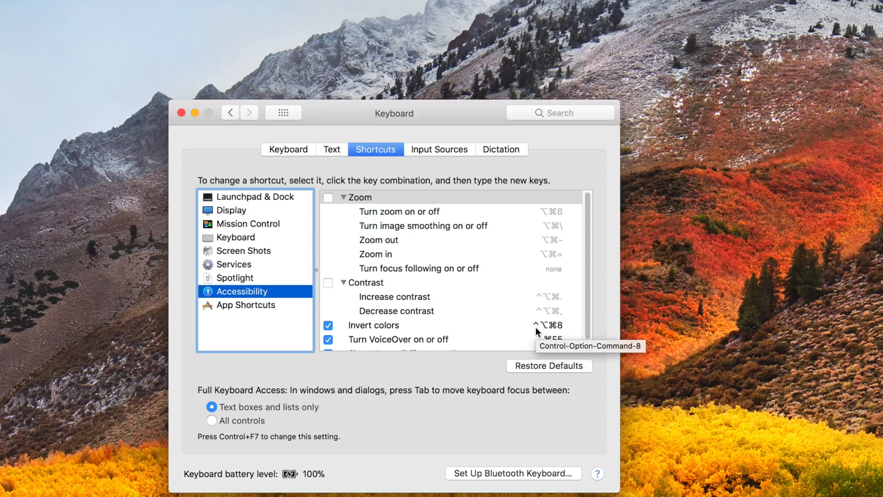
mouse_move(553, 332)
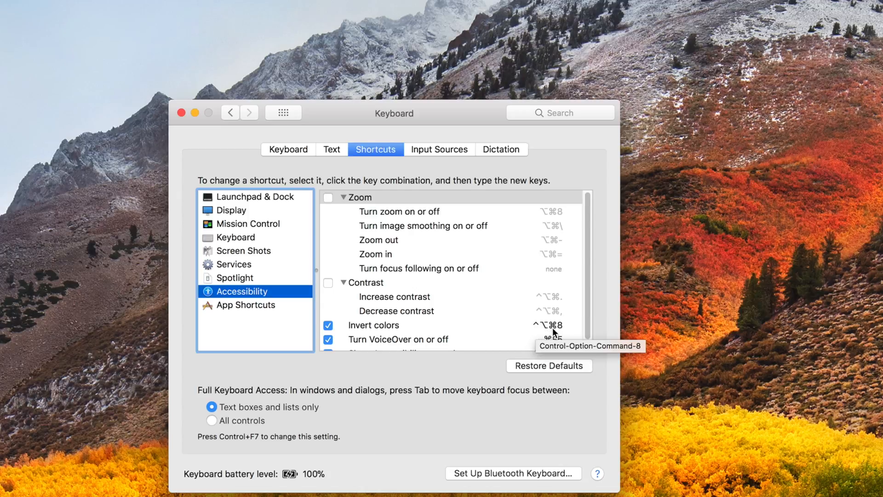